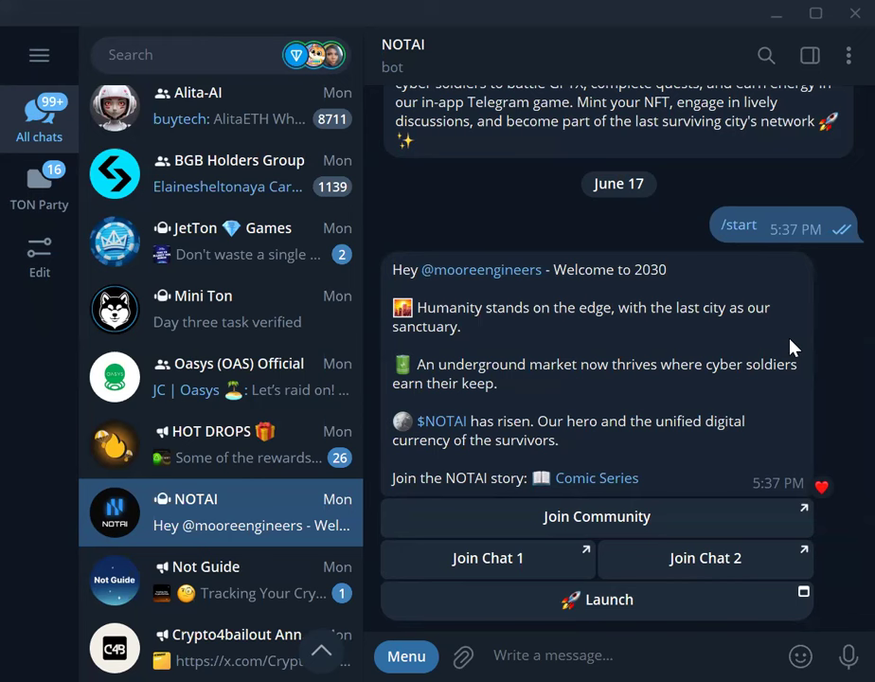
mouse_move(708, 361)
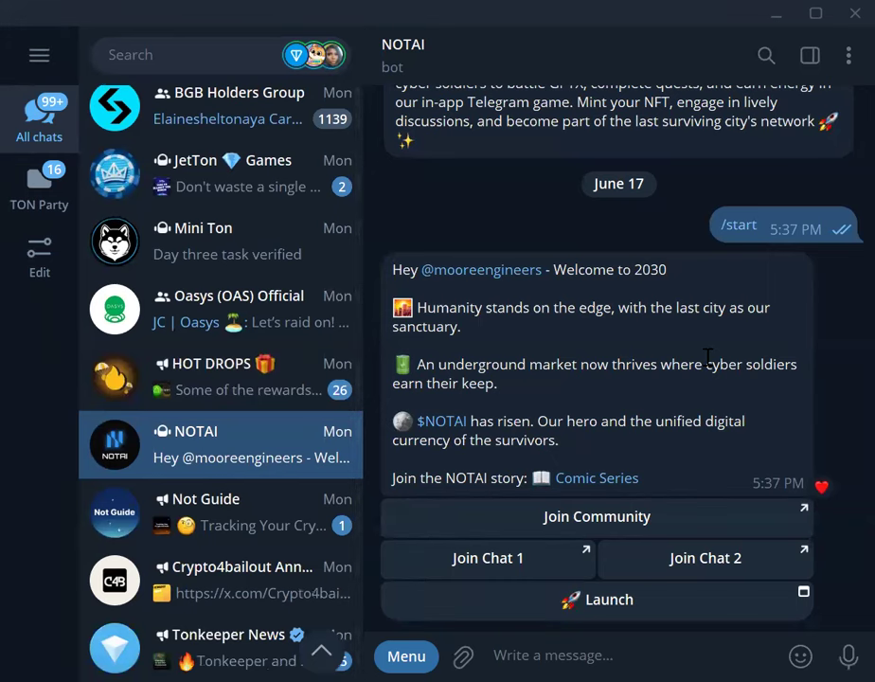
Claim the 3,382 coins earned during stasis, raising the balance to 882,452
scroll("down", 3)
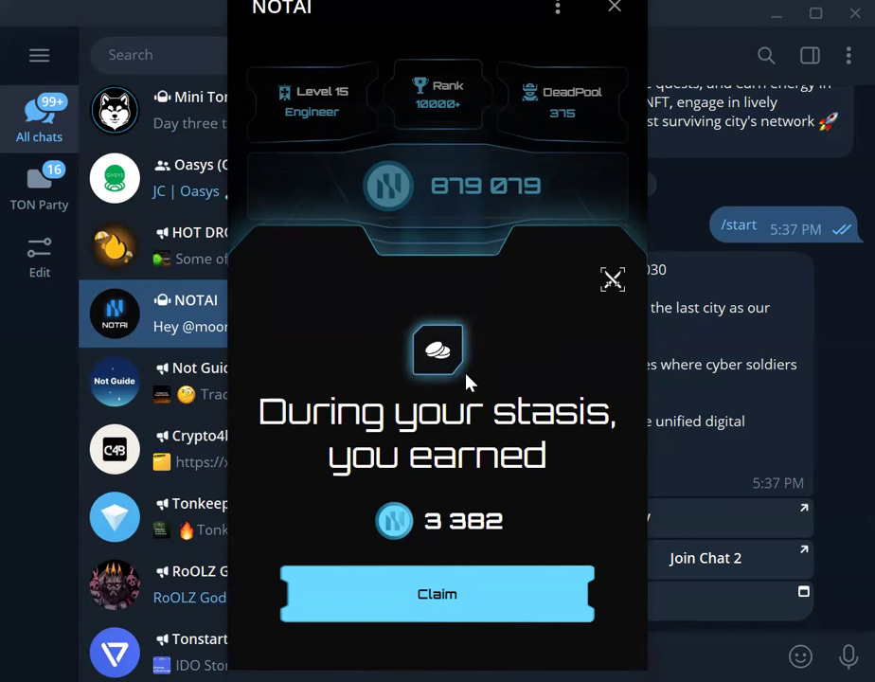
left_click(437, 594)
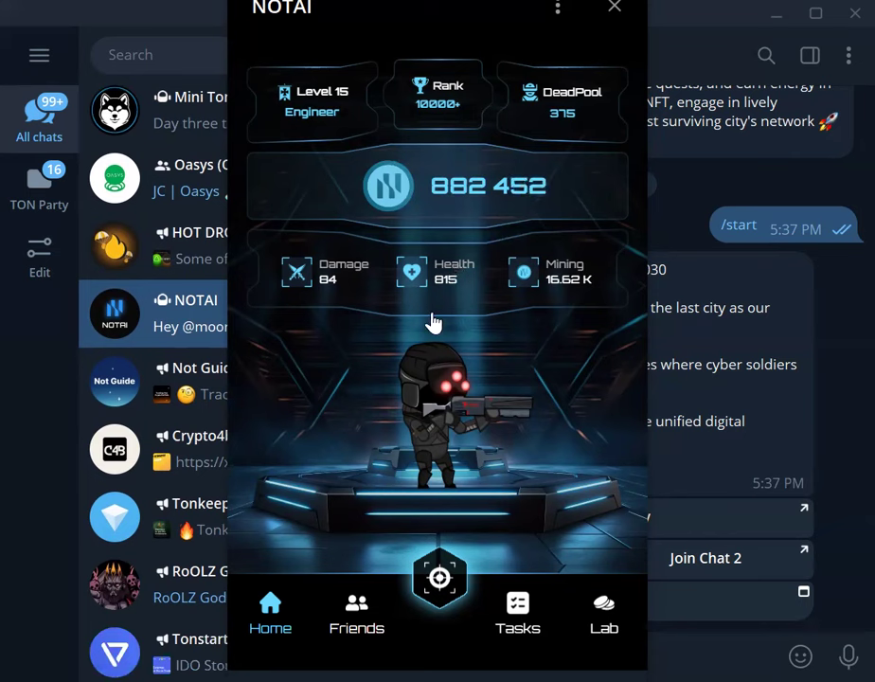
left_click(517, 606)
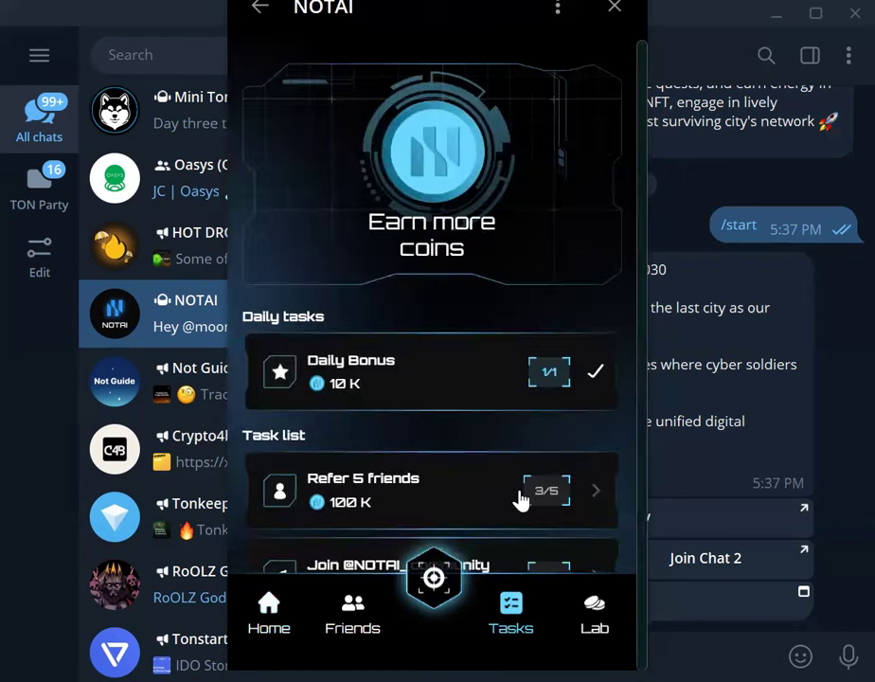
scroll("down", 3)
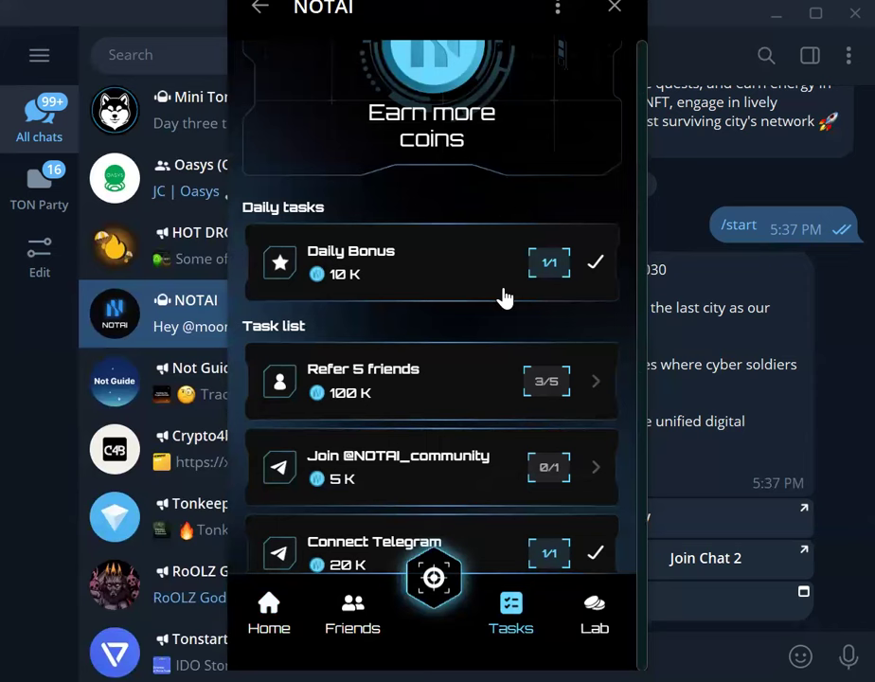
scroll("down", 3)
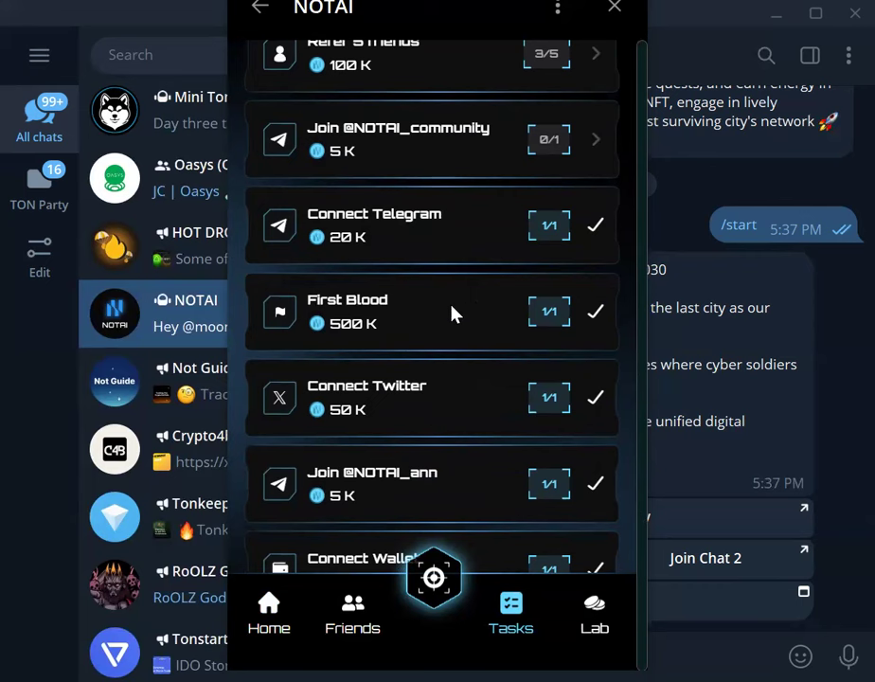
mouse_move(520, 313)
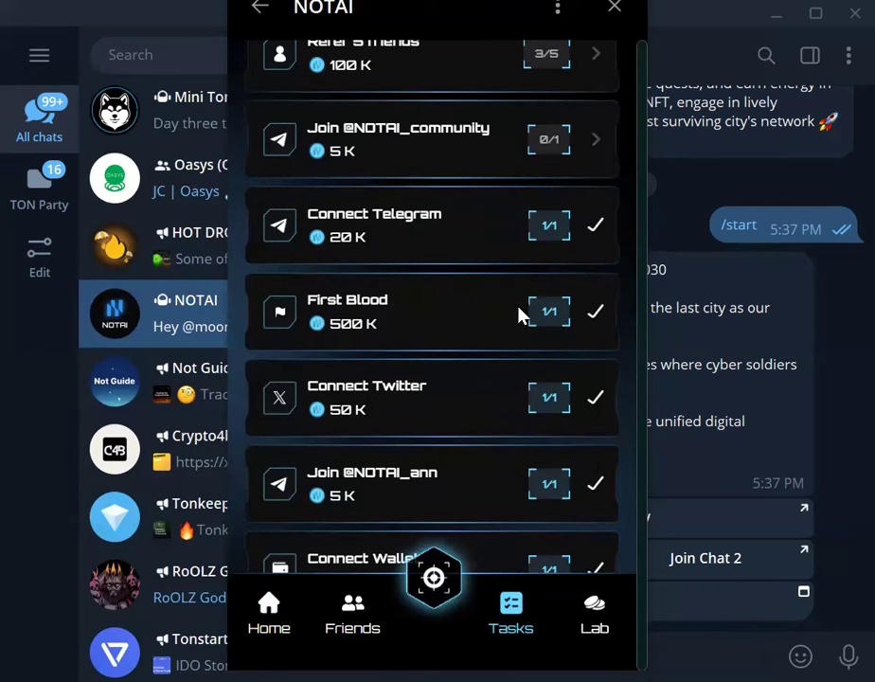
scroll("down", 3)
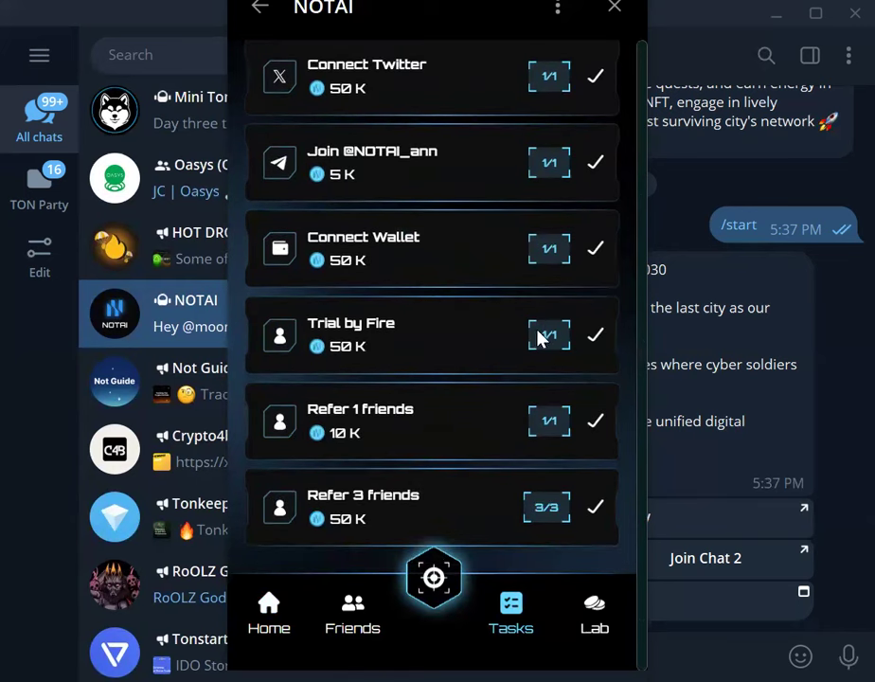
mouse_move(537, 333)
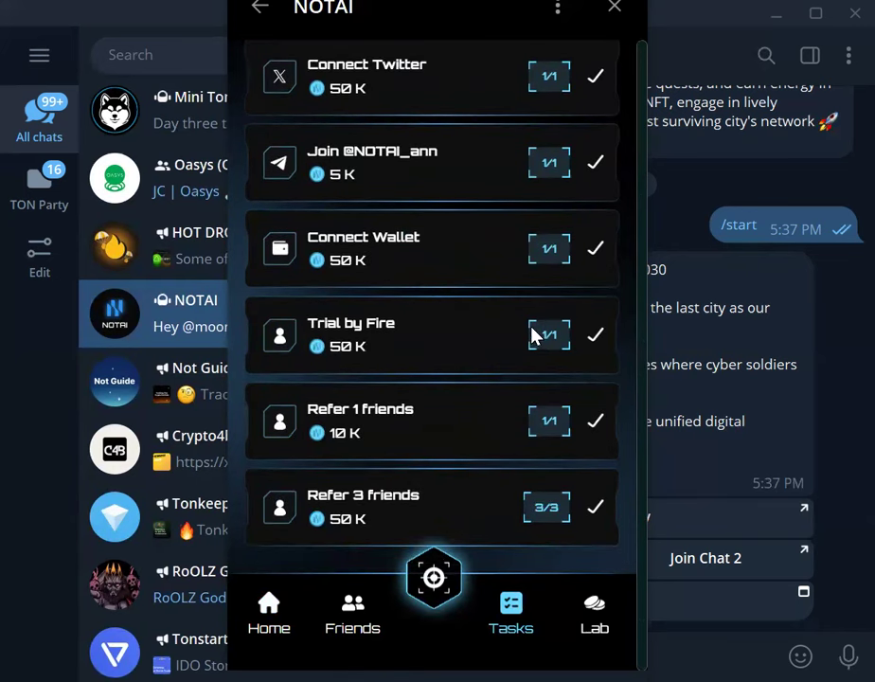
mouse_move(434, 487)
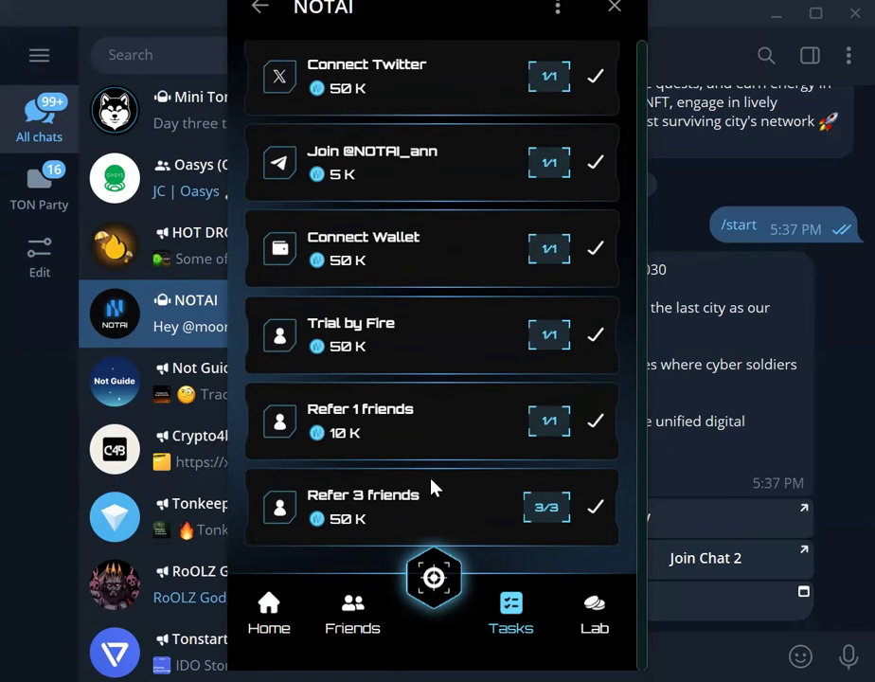
scroll("down", 3)
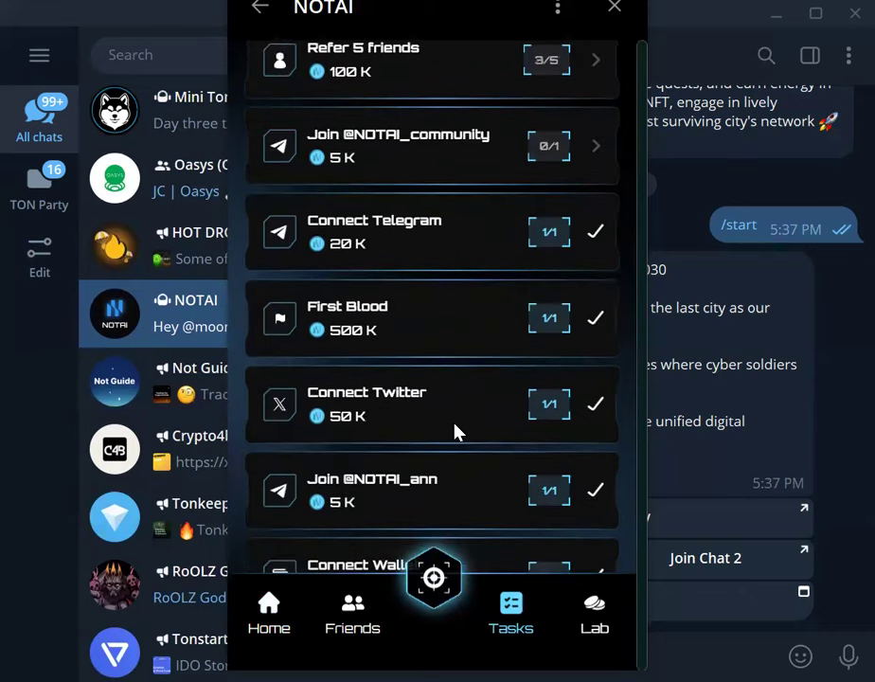
scroll("down", 3)
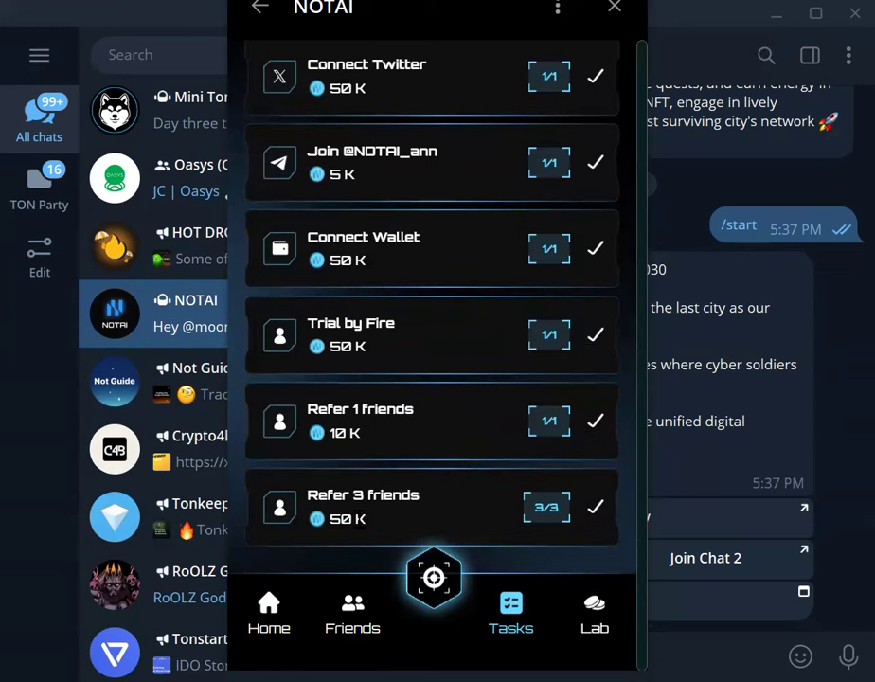
mouse_move(374, 474)
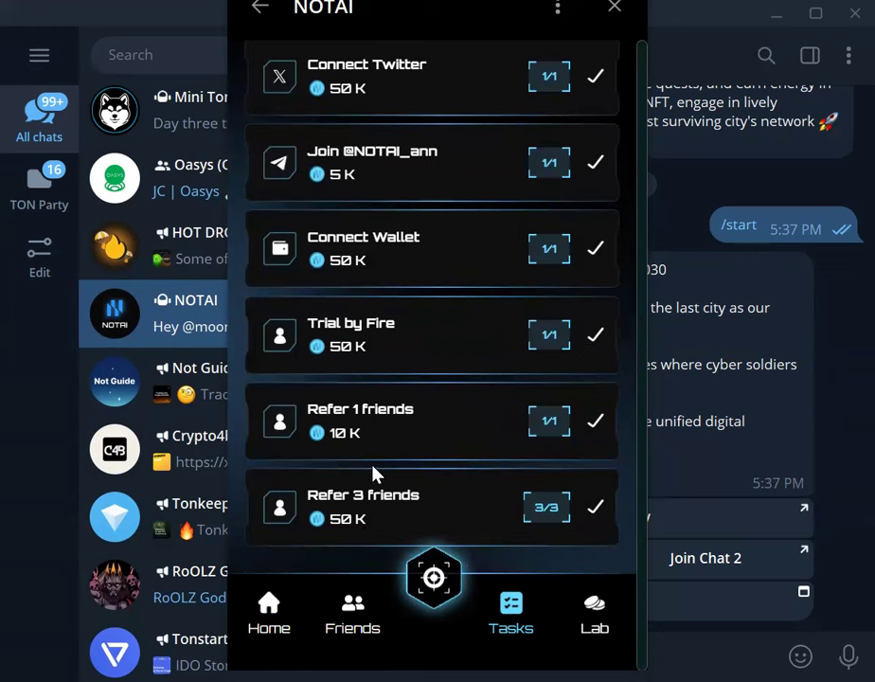
scroll("down", 3)
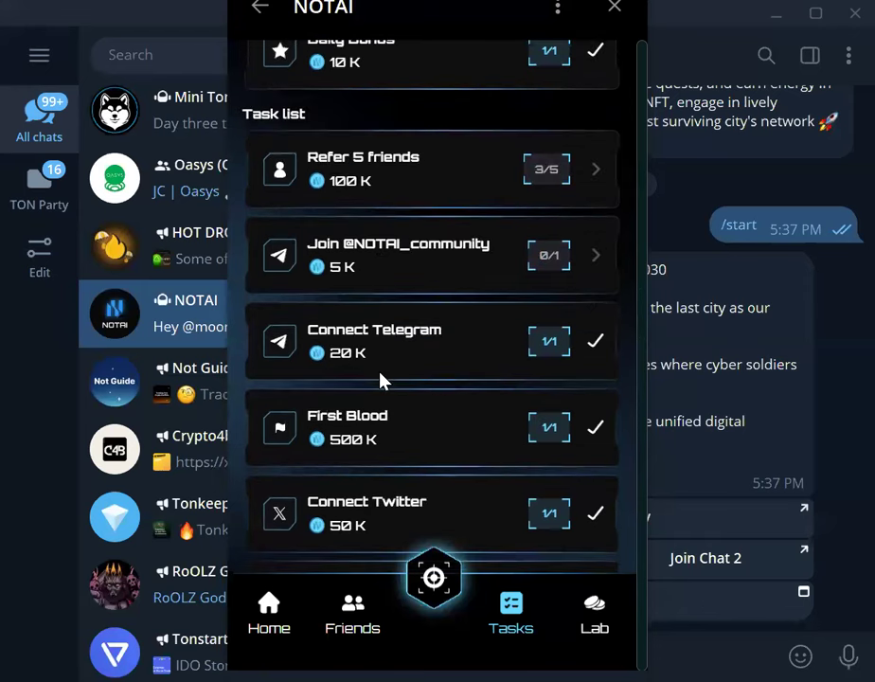
scroll("down", 3)
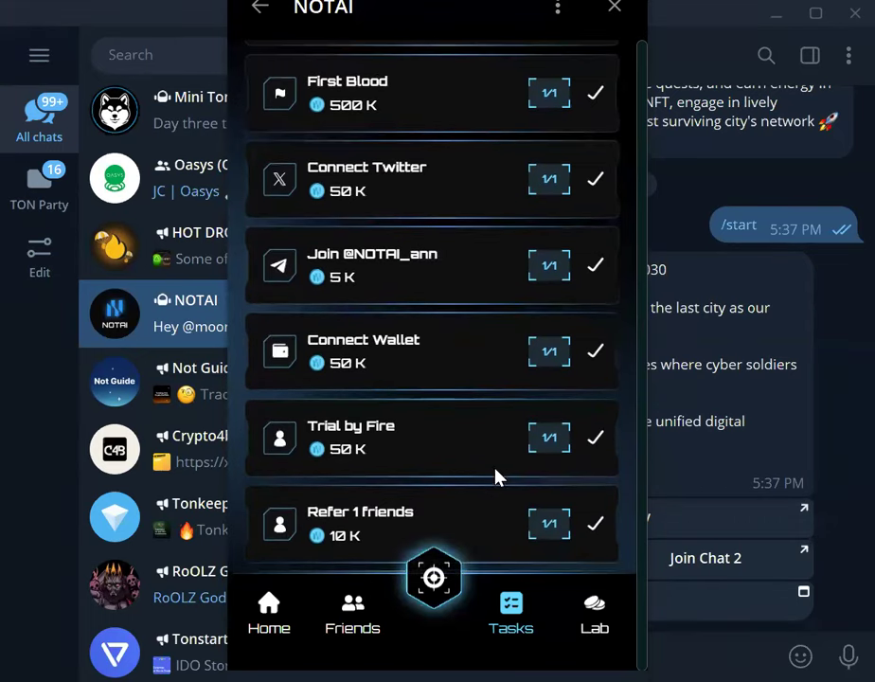
Switch back to the NOTAI Home tab showing 882,607 coins at Level 15
left_click(269, 606)
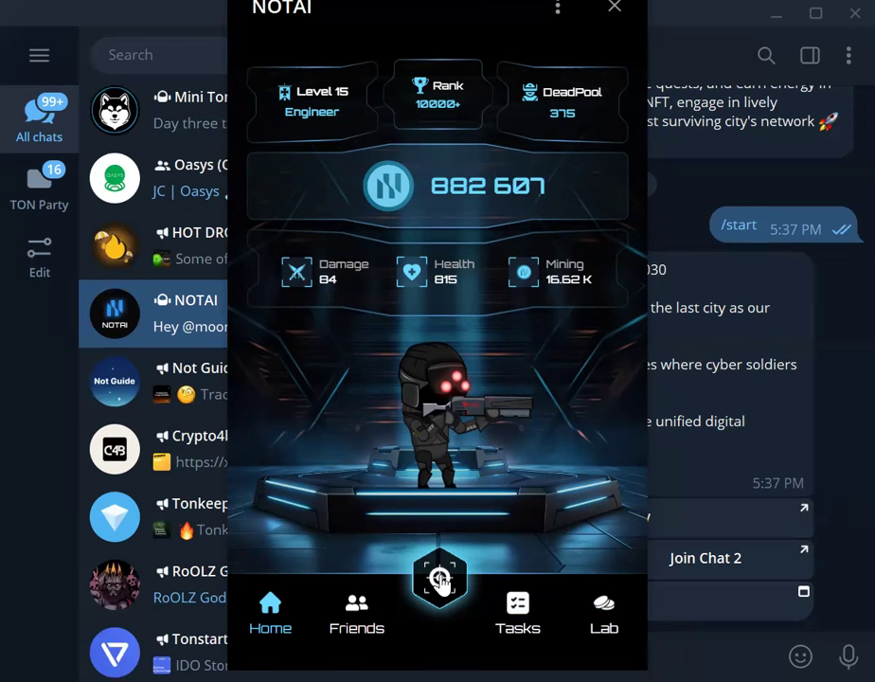
Start the NOTAI game from the central hexagon play button
left_click(436, 582)
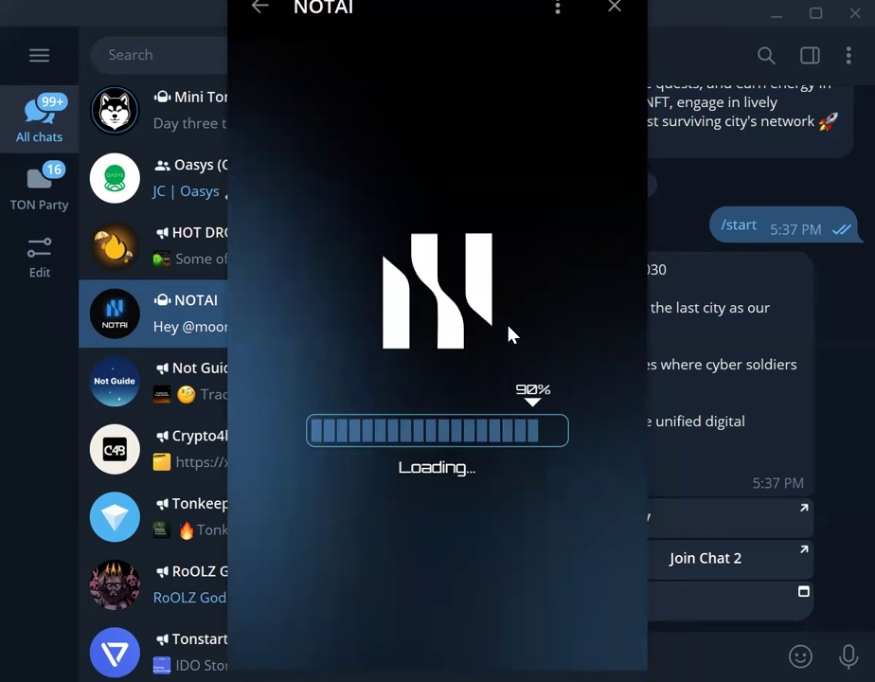
mouse_move(488, 339)
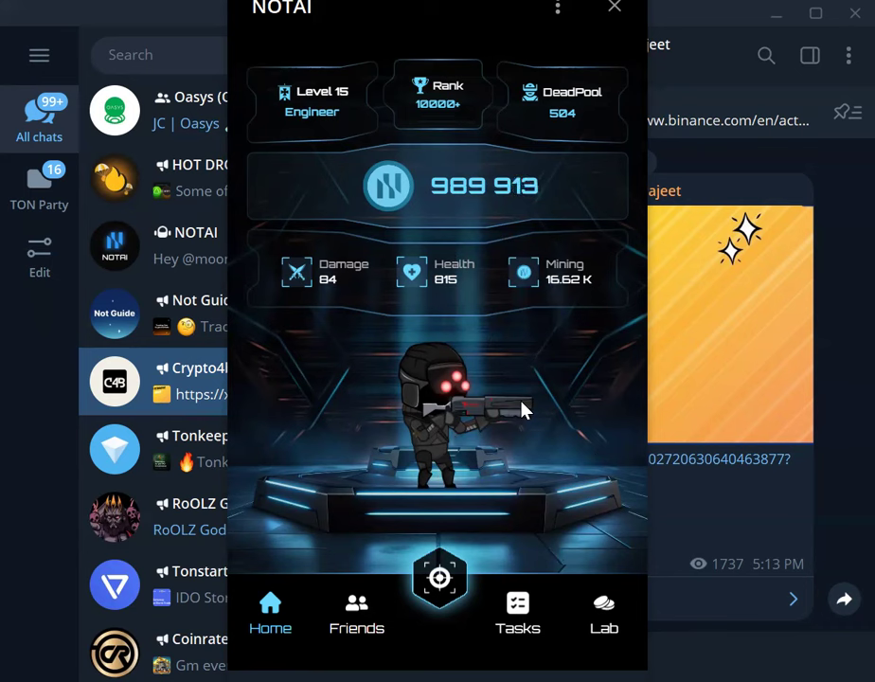
Open the NOTAI Tasks page, with Daily Bonus done and Refer 5 friends at 3/5
left_click(517, 607)
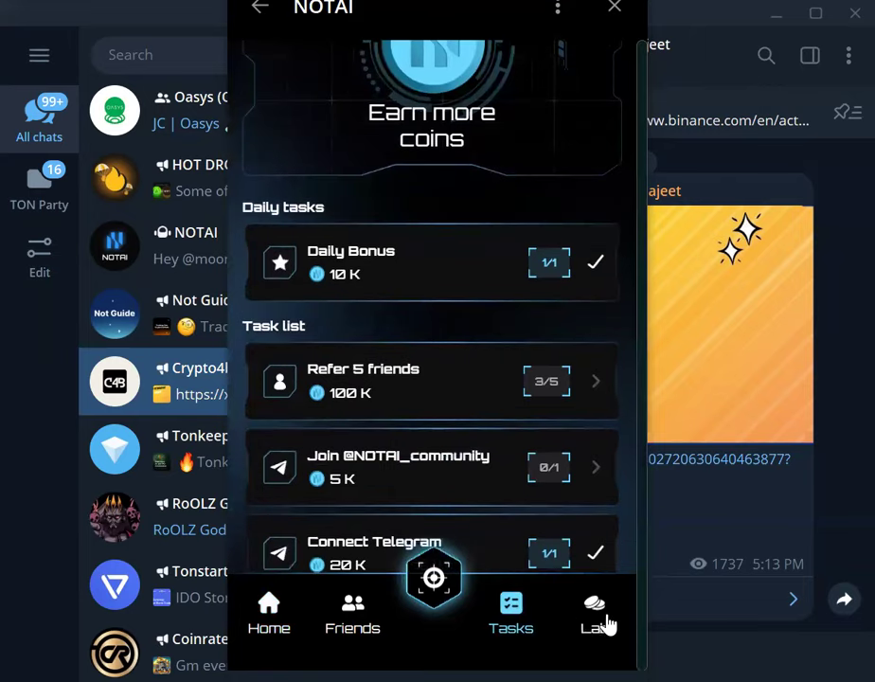
Return to the NOTAI home screen, balance 989,876 and DeadPool at 504
left_click(269, 614)
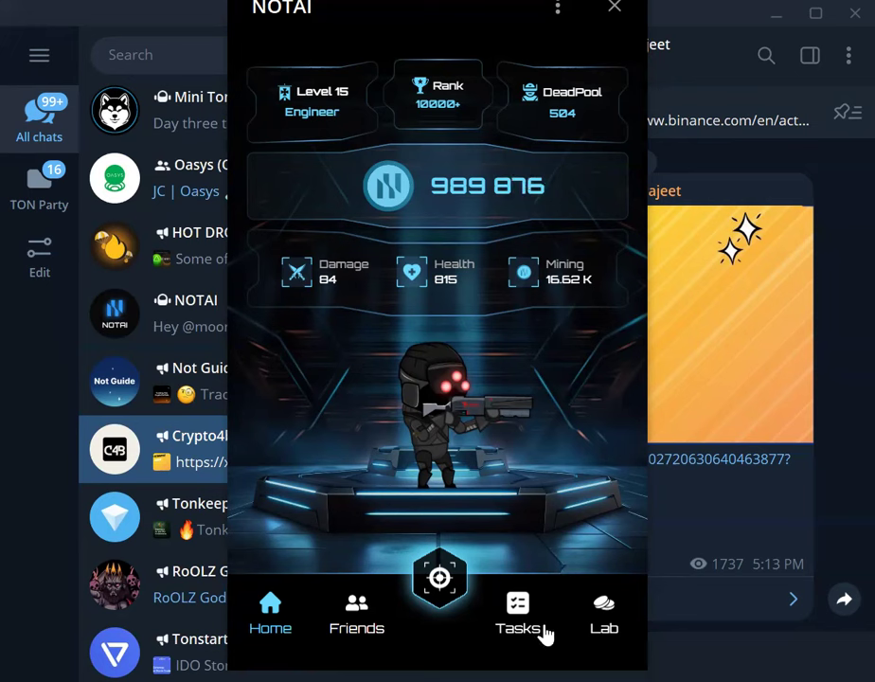